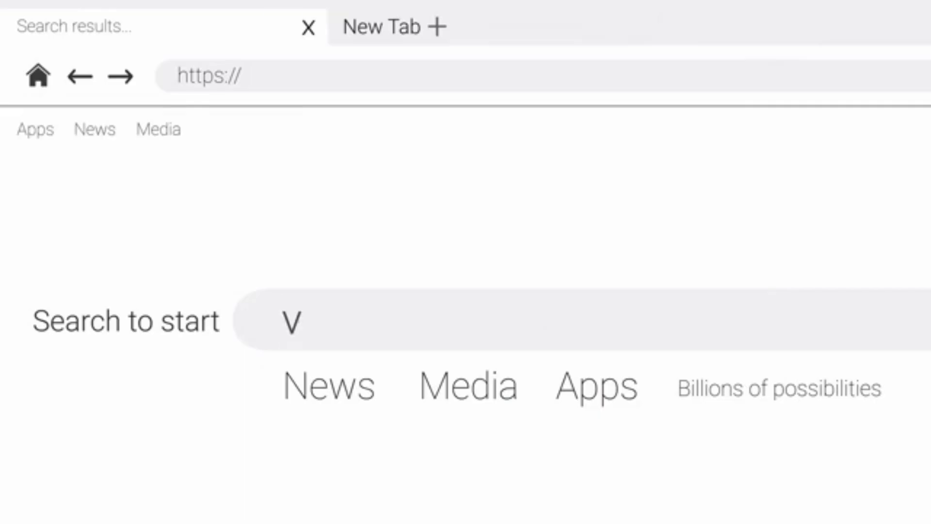
- Enter the query 'Vpn' in the start-page search box
type("pn")
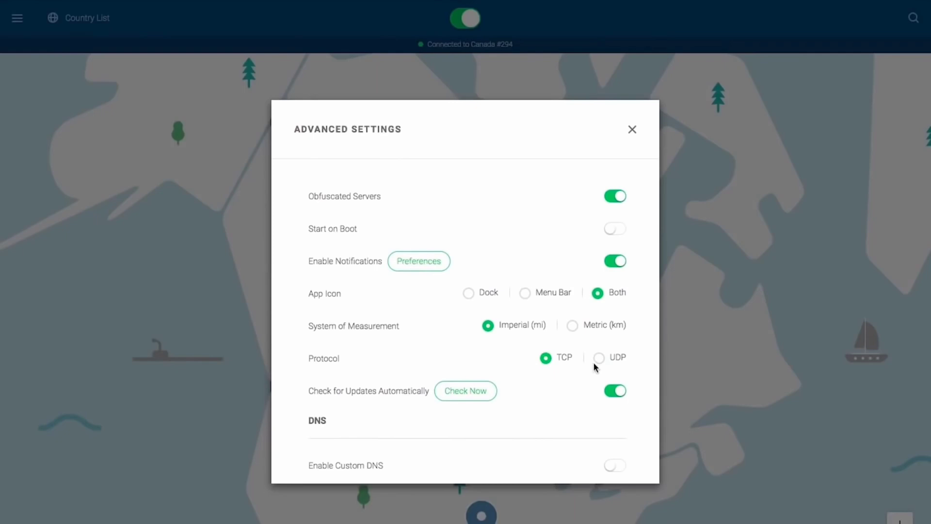
- Switch the Advanced Settings protocol from TCP to UDP while staying on Canada #294
left_click(600, 358)
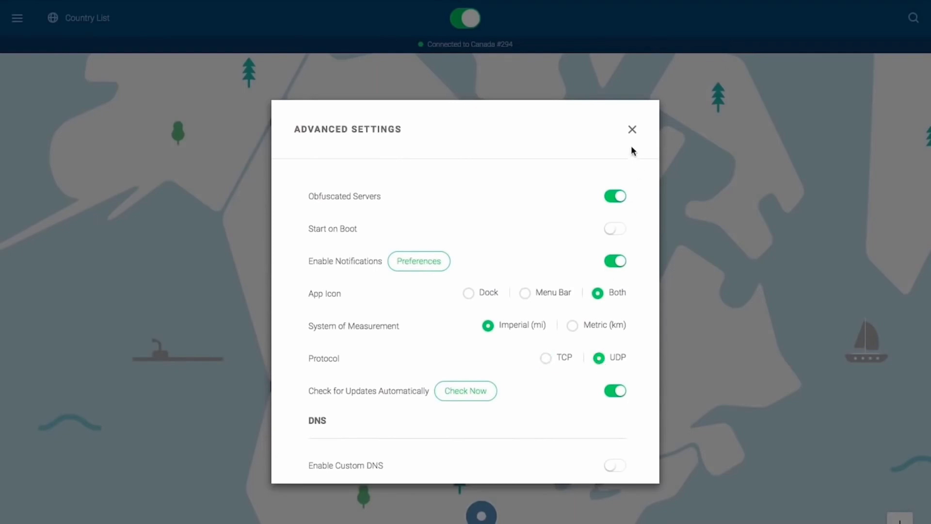